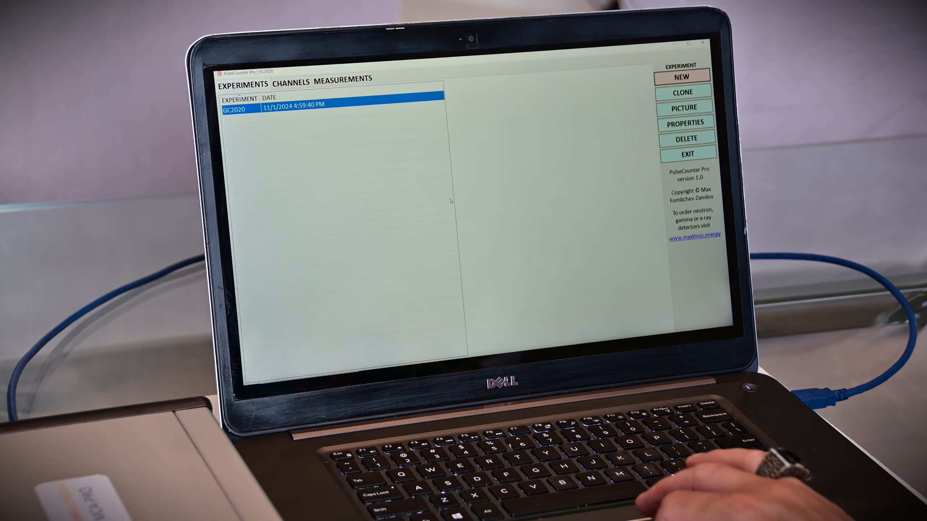
Open experiment GC2020, create new measurement 4, and start acquiring it
click(340, 83)
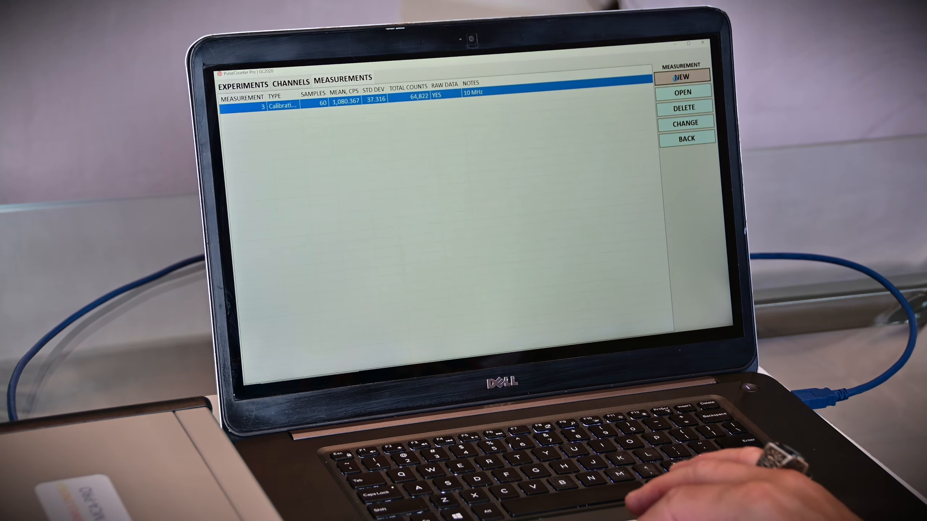
click(683, 76)
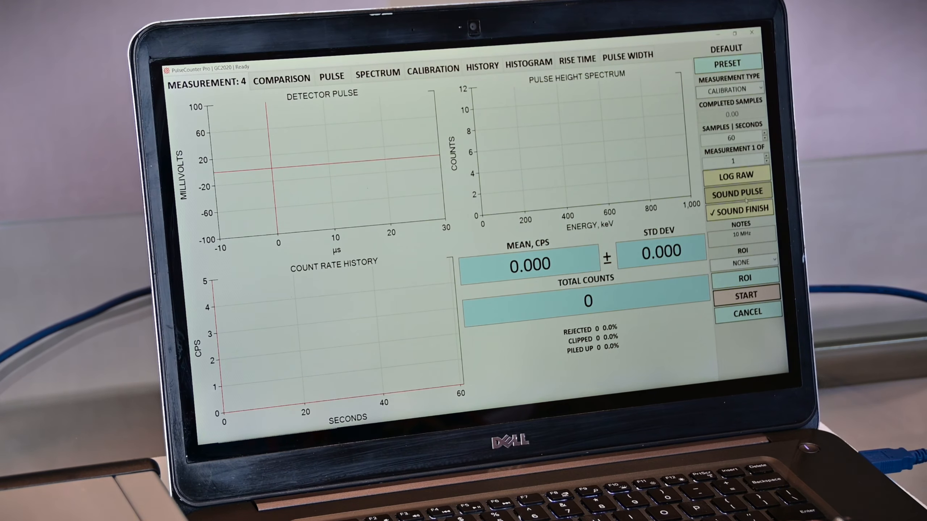
click(746, 294)
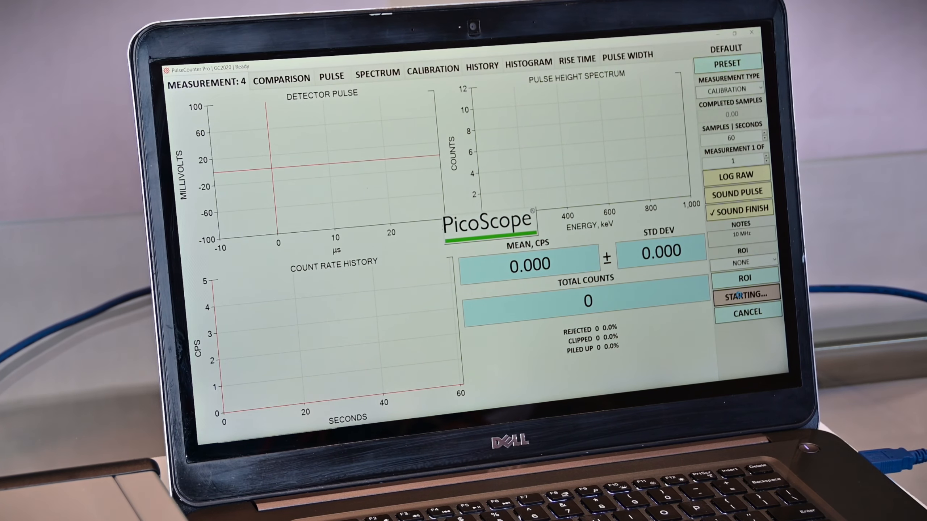
Acquire the Cs-137 spectrum and stop at 11,680 counts (723.220 ± 34.723 CPS)
click(748, 294)
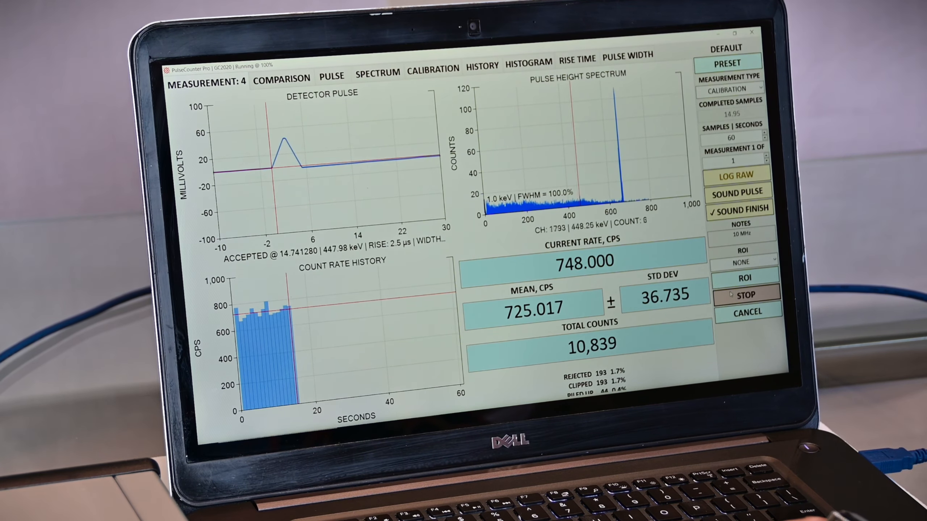
click(746, 294)
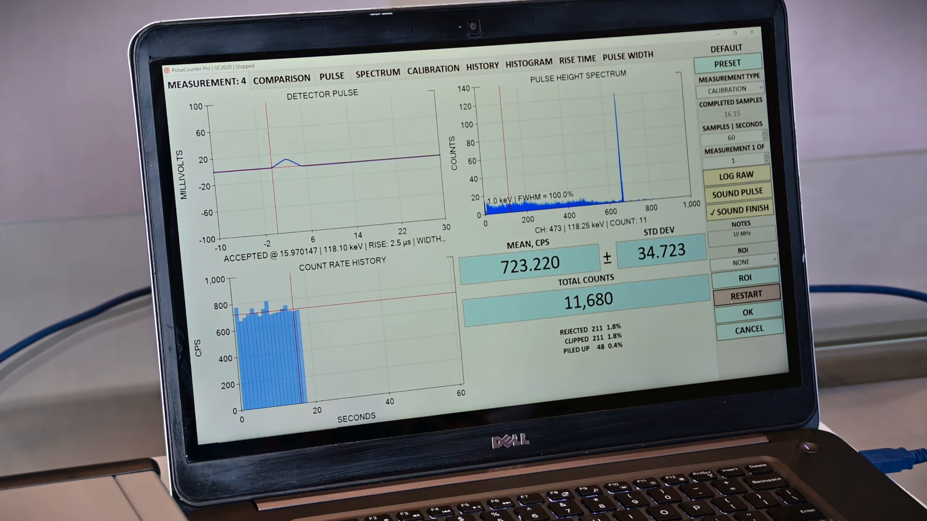
Open the PRESET | DEFAULT dialog showing DC coupling and a 100 mV range
click(728, 63)
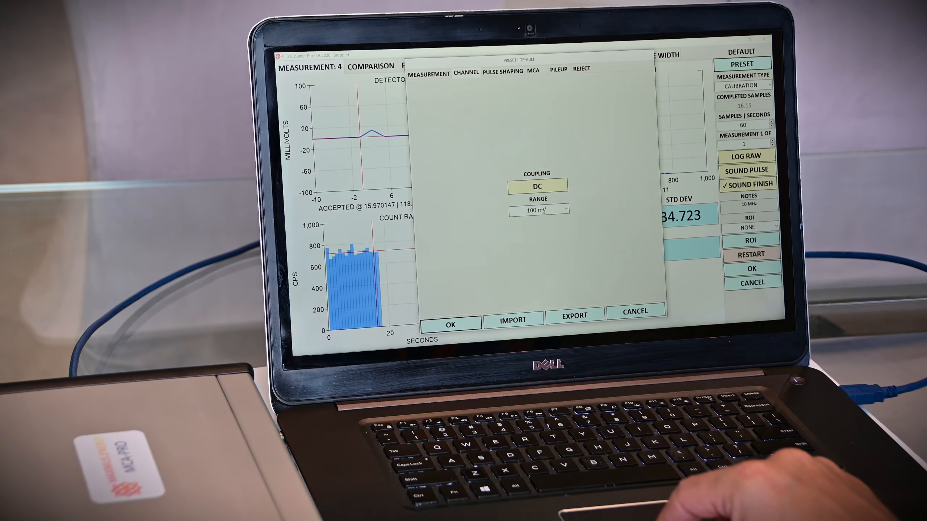
Review pulse shaping, then the 40 µs window, 10 µs offset and 1 mV threshold
click(505, 72)
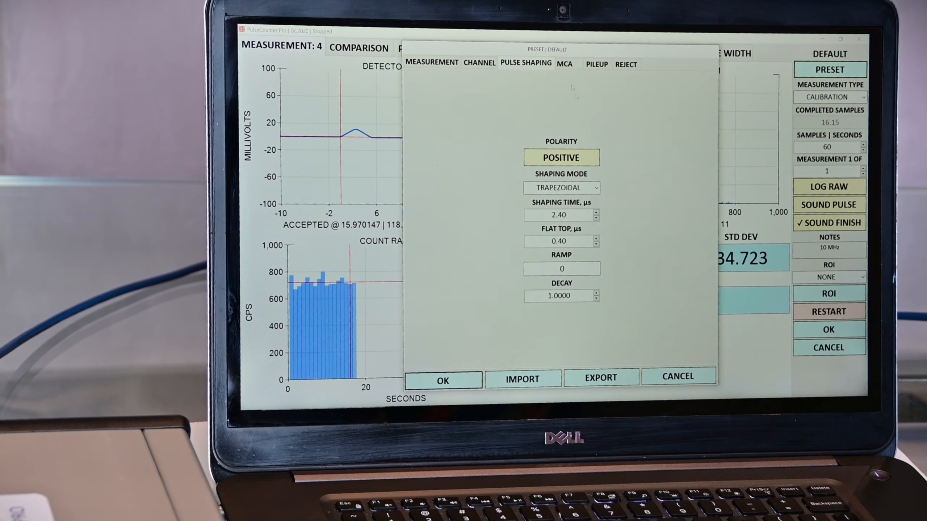
click(566, 64)
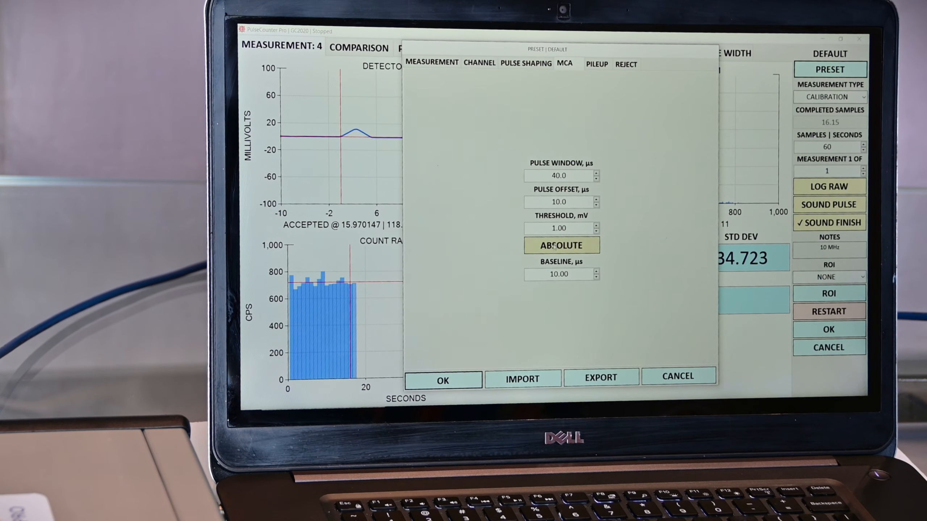